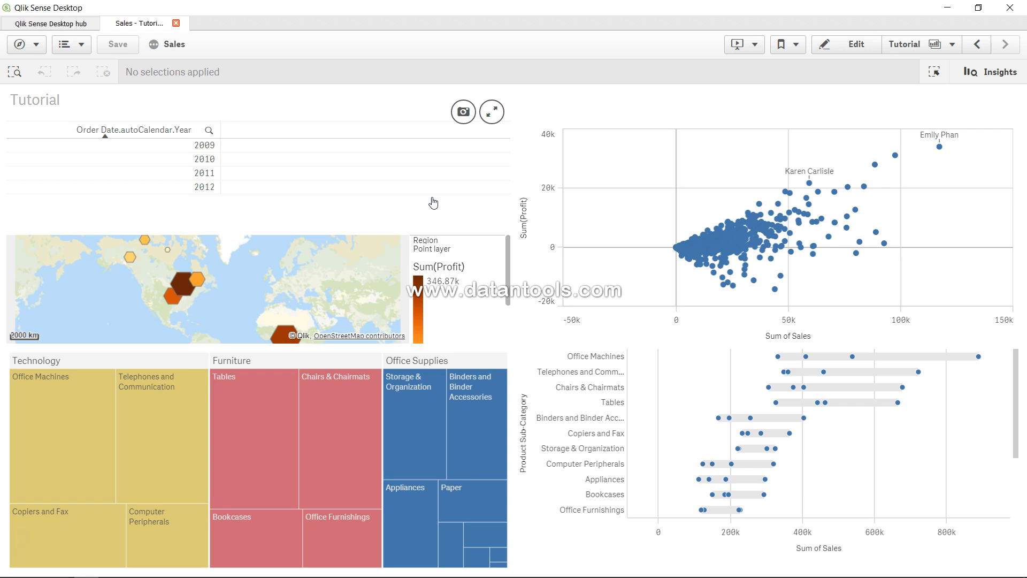
{"action": "mouse_move", "coordinate": [594, 94]}
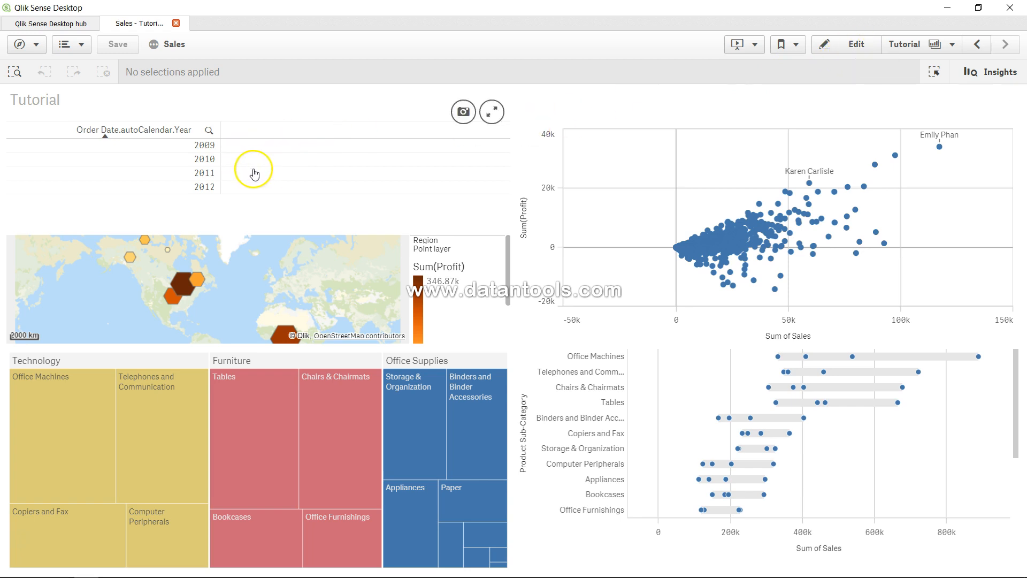
{"action": "mouse_move", "coordinate": [693, 102]}
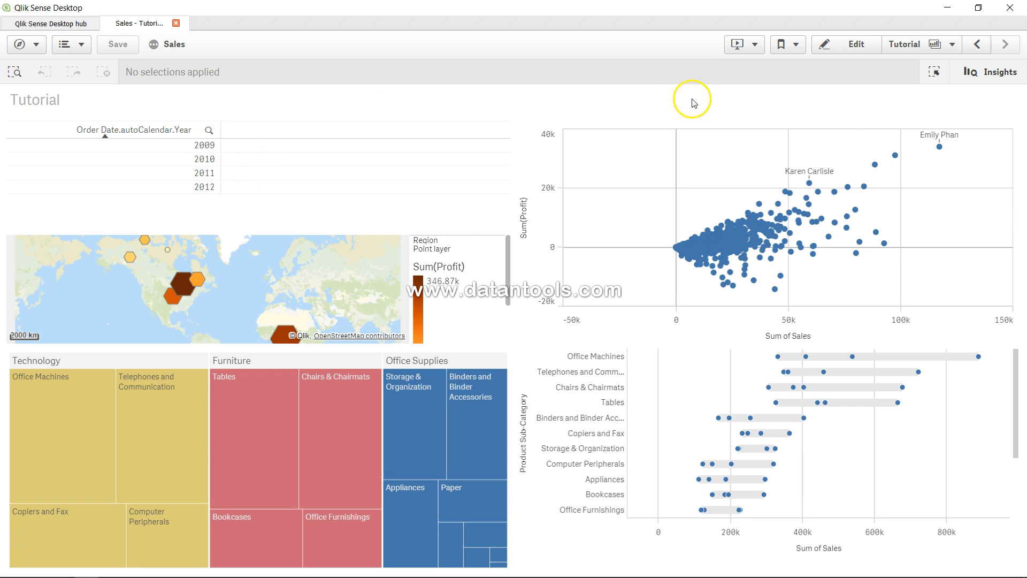
Delete the year table from the Tutorial sheet and show the chart types.
{"action": "left_click", "coordinate": [856, 44]}
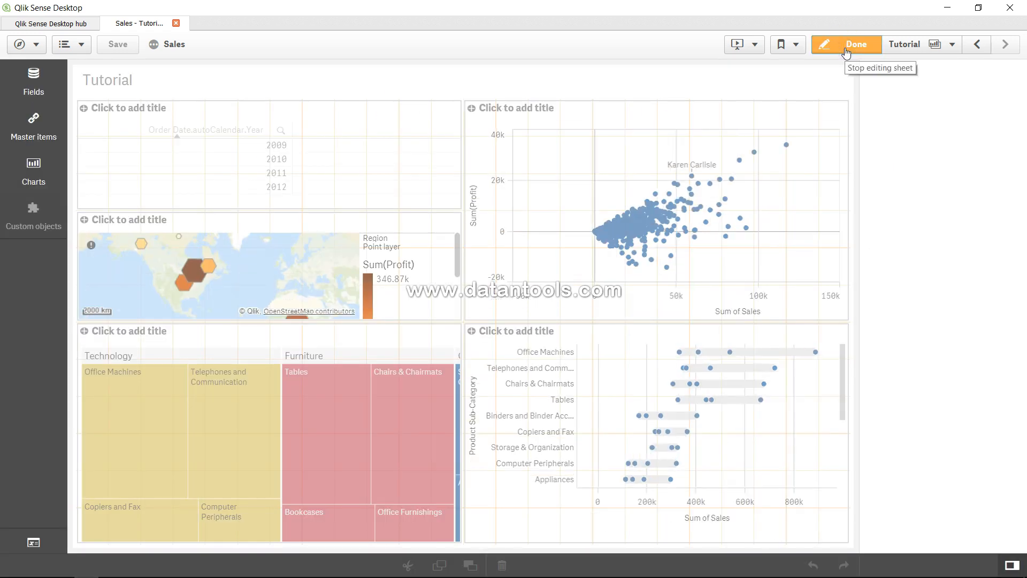
{"action": "left_click", "coordinate": [197, 157]}
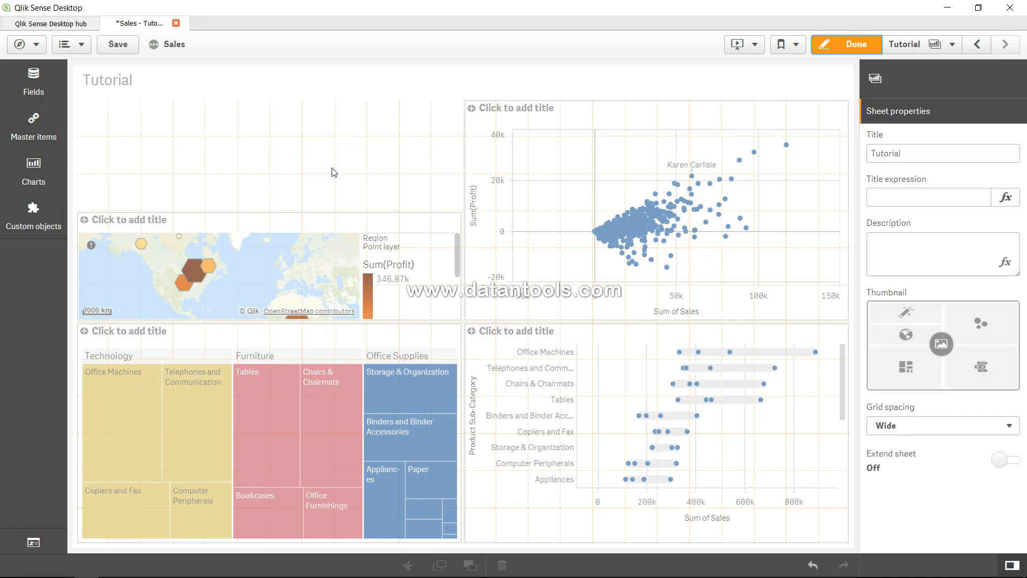
{"action": "mouse_move", "coordinate": [32, 173]}
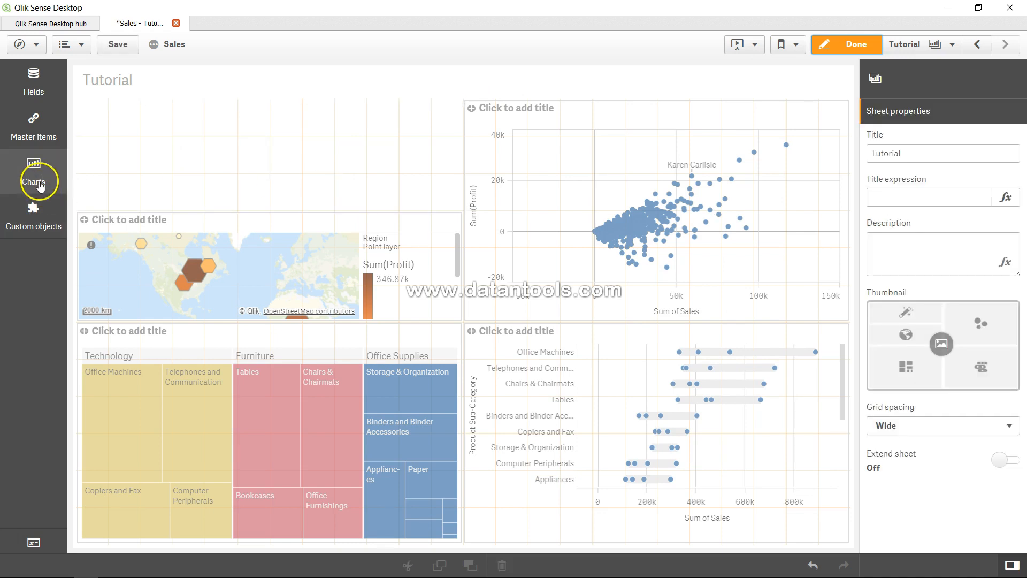
{"action": "left_click", "coordinate": [33, 172]}
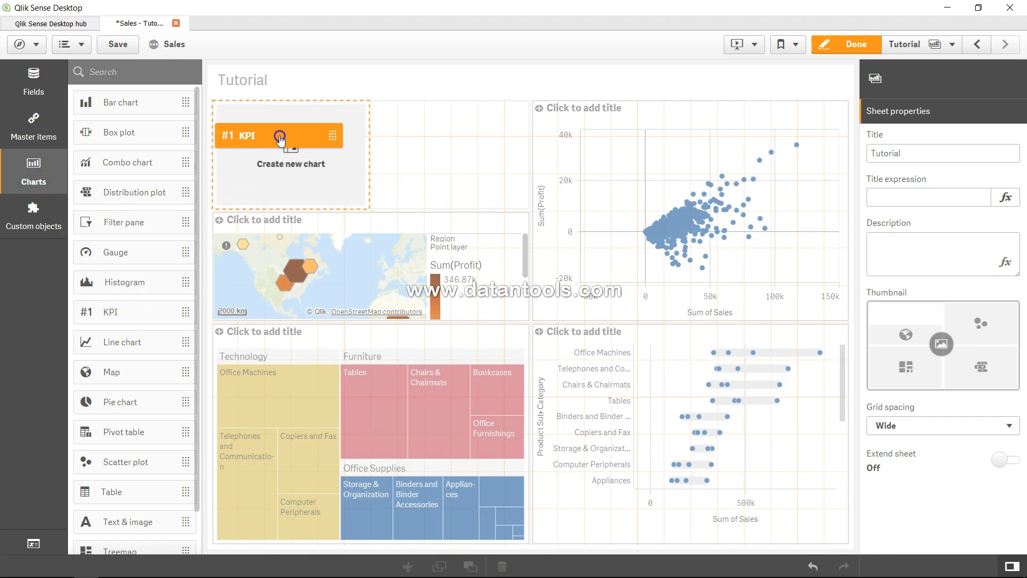
Drop a KPI in the empty top-left space and give it the Sum(Sales) measure.
{"action": "left_click", "coordinate": [279, 135]}
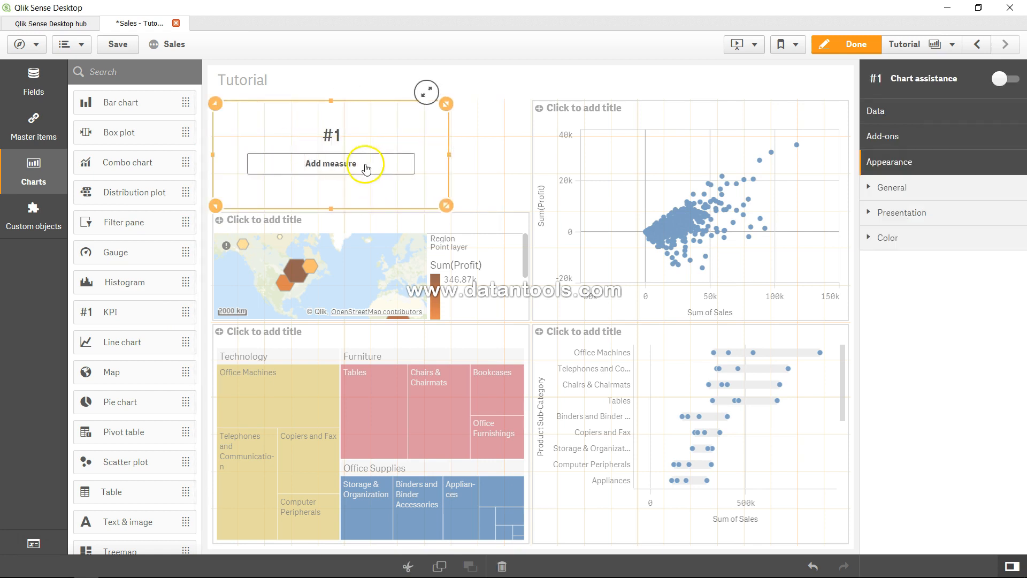
{"action": "left_click", "coordinate": [330, 164]}
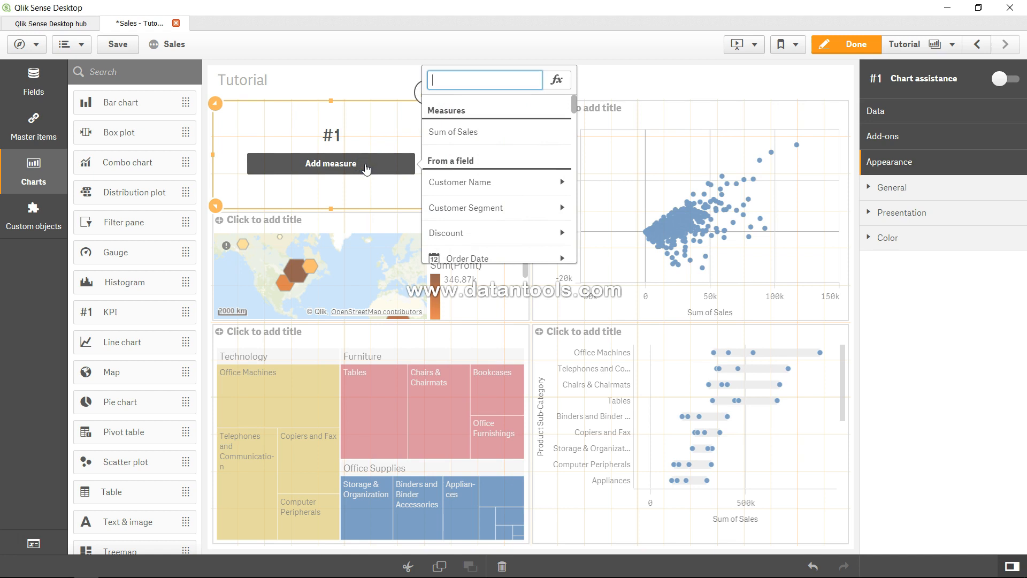
{"action": "type", "text": "S"}
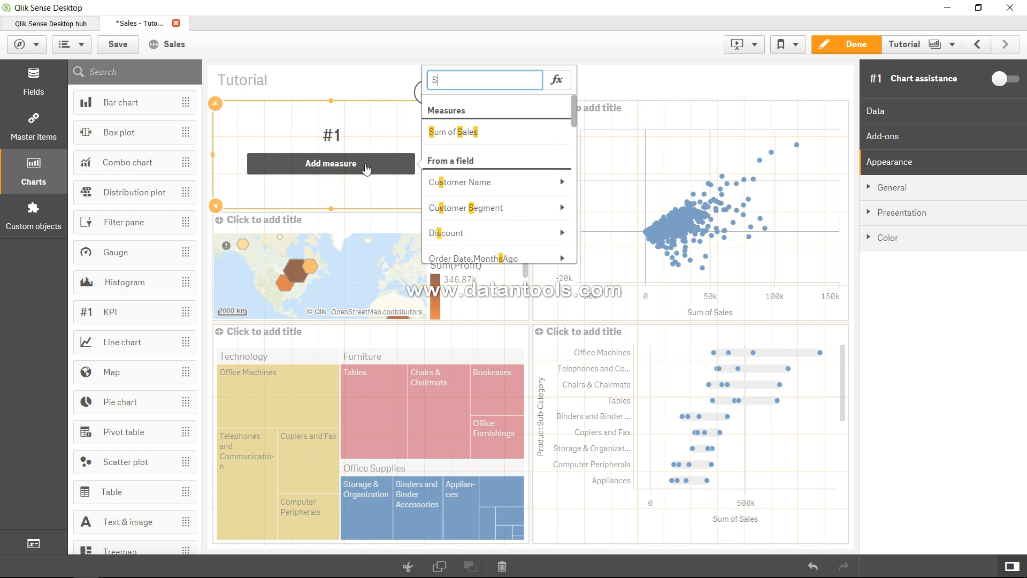
{"action": "type", "text": "um(Sal"}
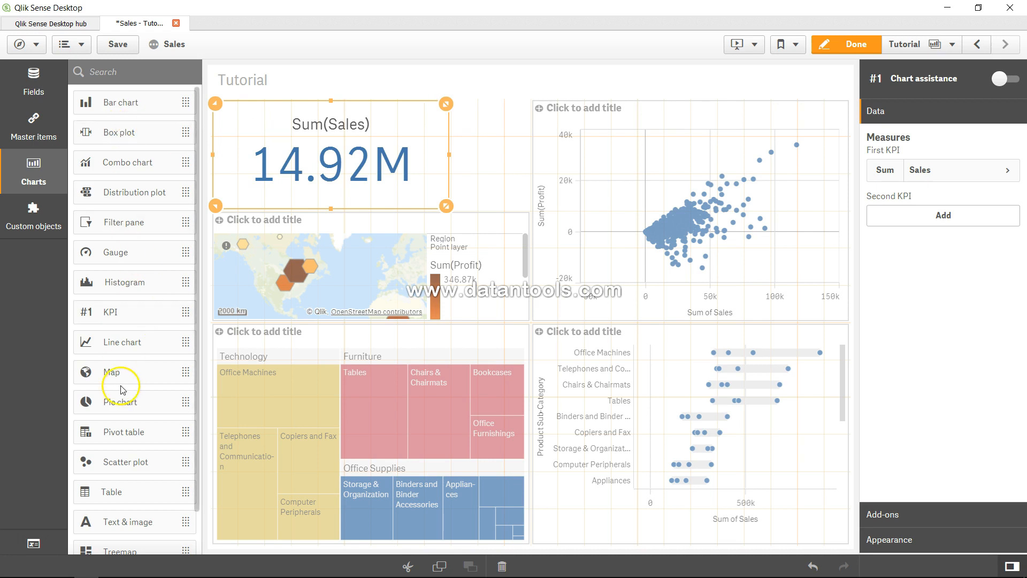
Add a filter pane on Customer Segment beside the KPI, then select the KPI.
{"action": "scroll", "scroll_direction": "down", "scroll_amount": 3}
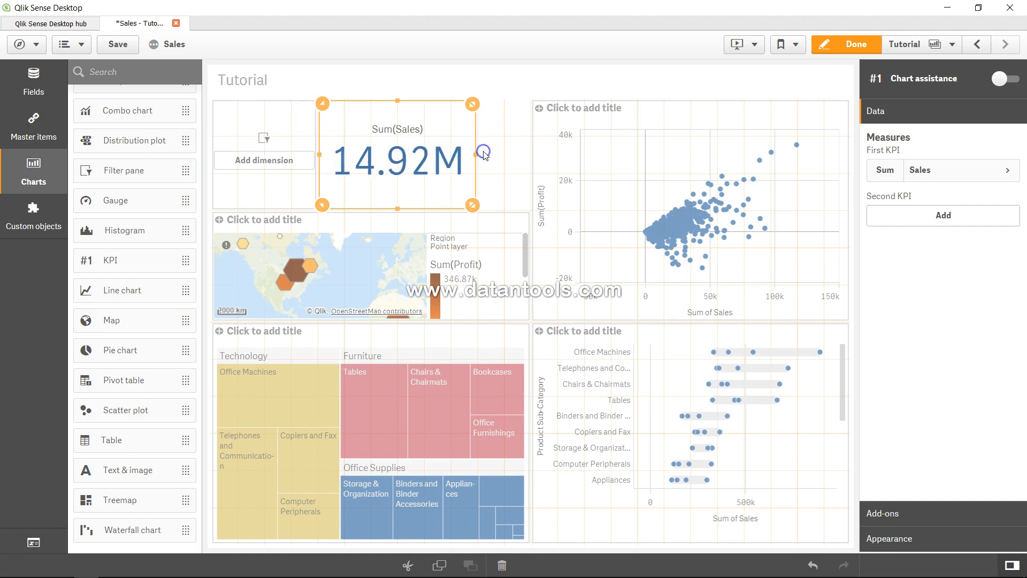
{"action": "left_click", "coordinate": [263, 160]}
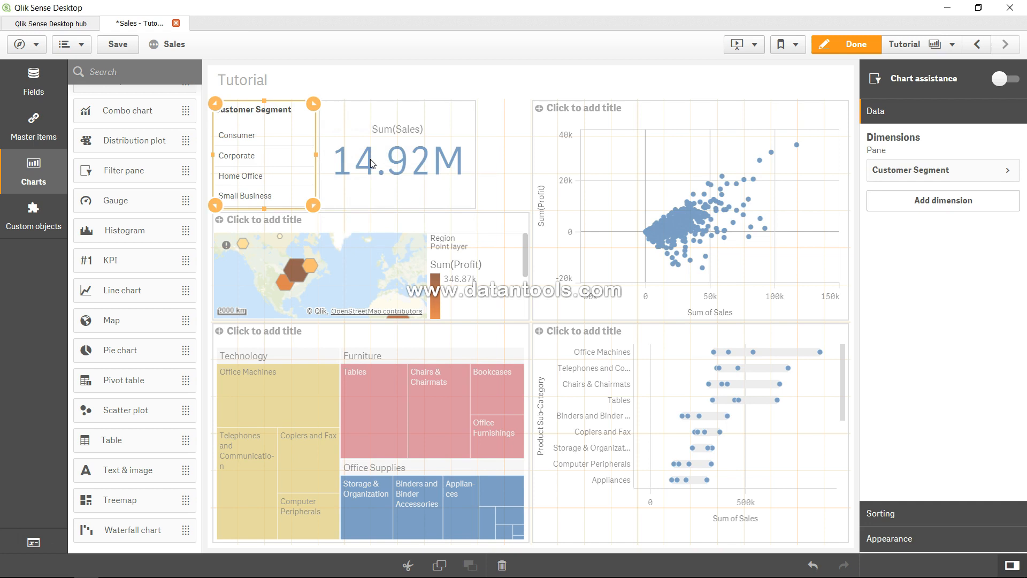
{"action": "left_click", "coordinate": [398, 161]}
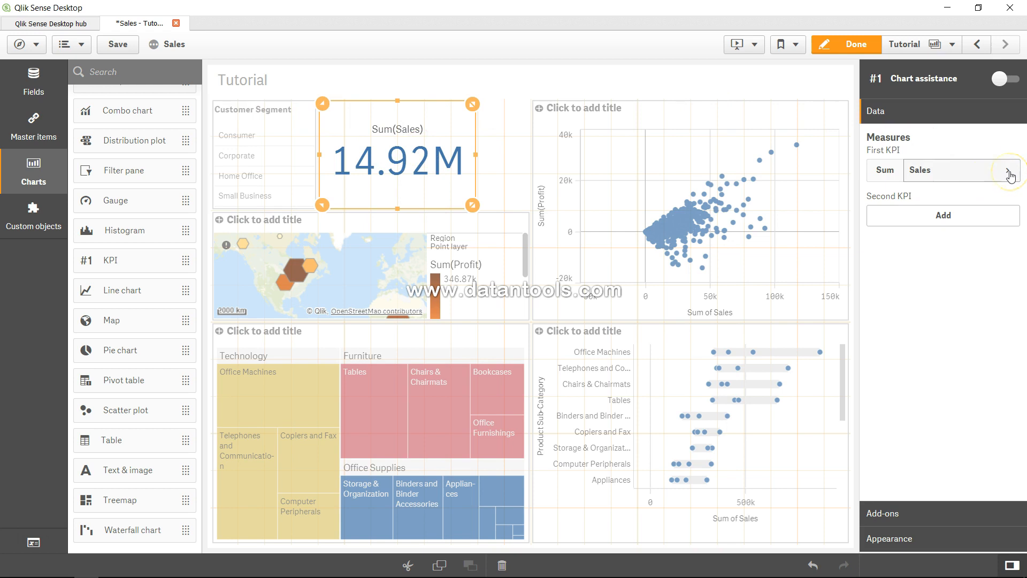
Change the first KPI measure's expression to Sum({$}Sales).
{"action": "left_click", "coordinate": [1010, 169]}
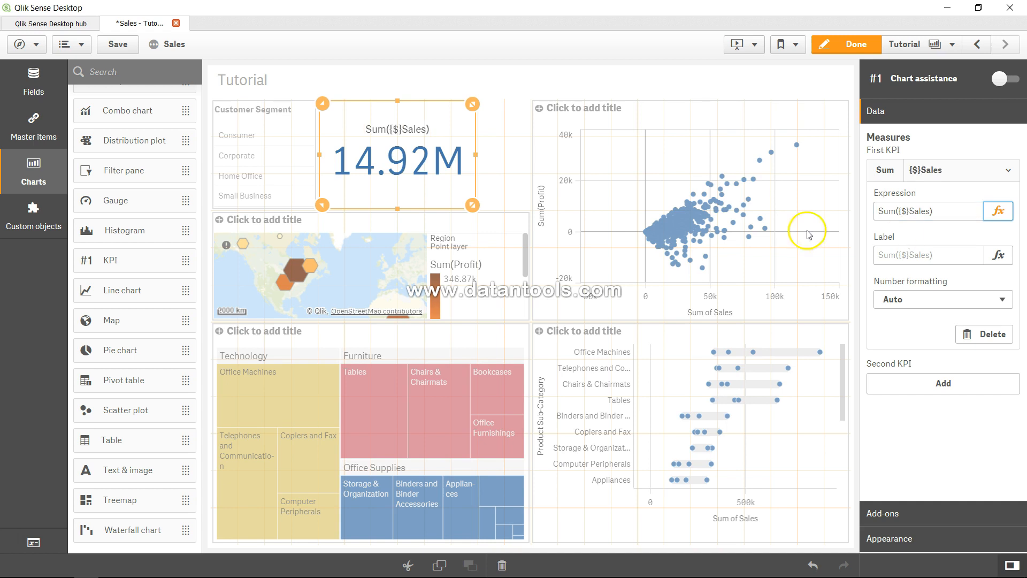
{"action": "left_click", "coordinate": [926, 211]}
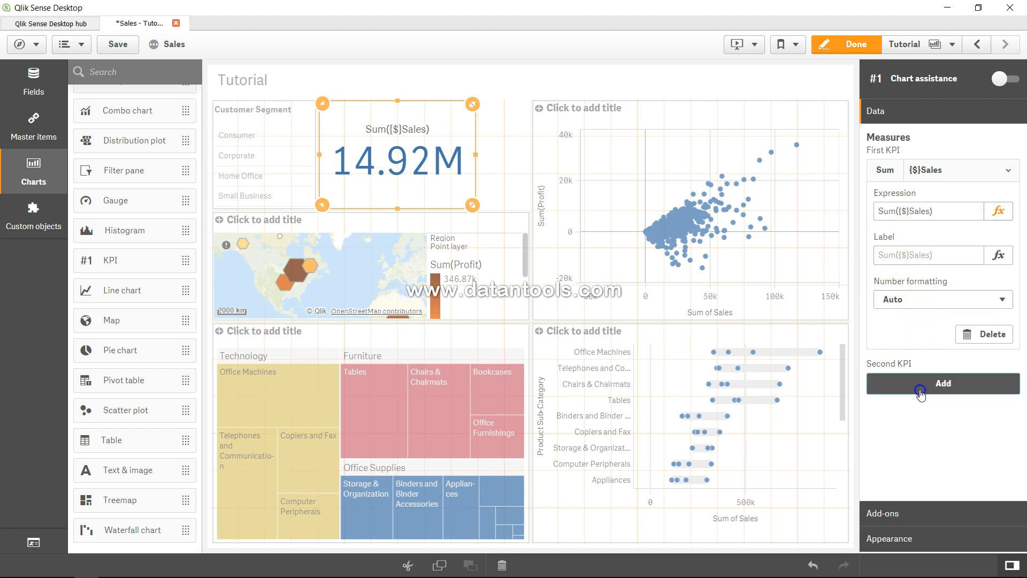
Add a second KPI measure with expression Sum({1}Sales) via the expression editor.
{"action": "left_click", "coordinate": [942, 383]}
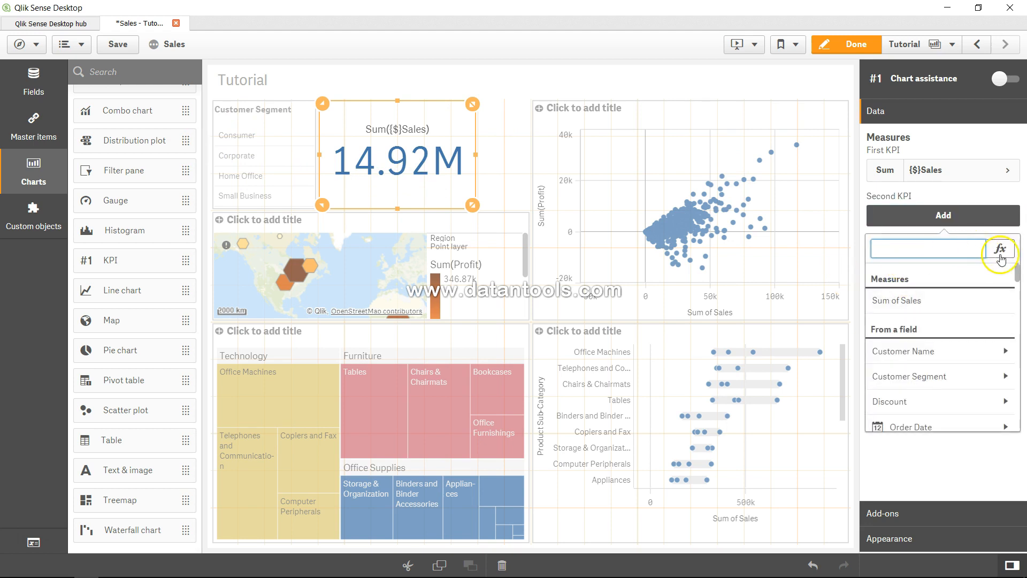
{"action": "left_click", "coordinate": [1000, 250]}
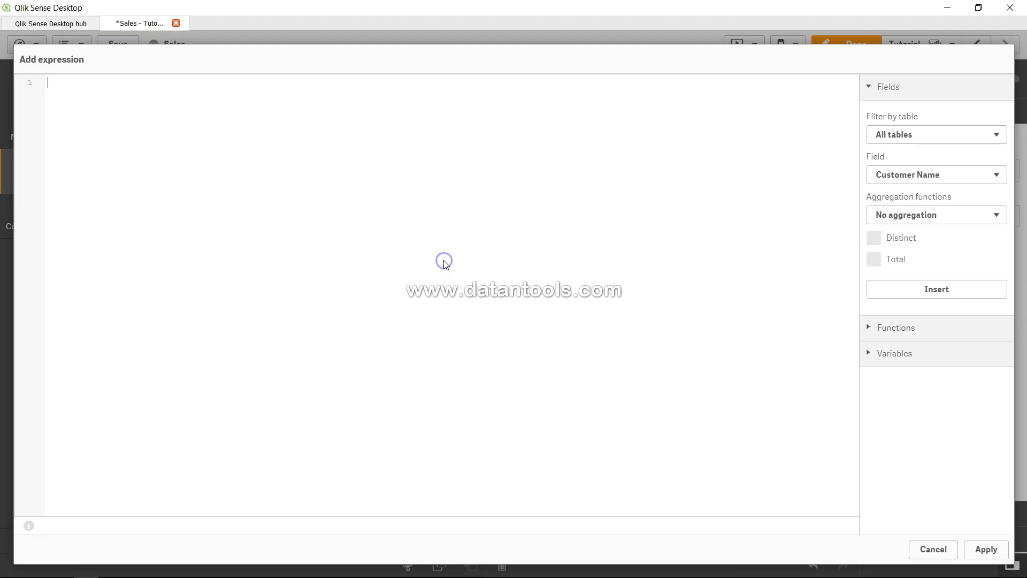
{"action": "type", "text": "Sum"}
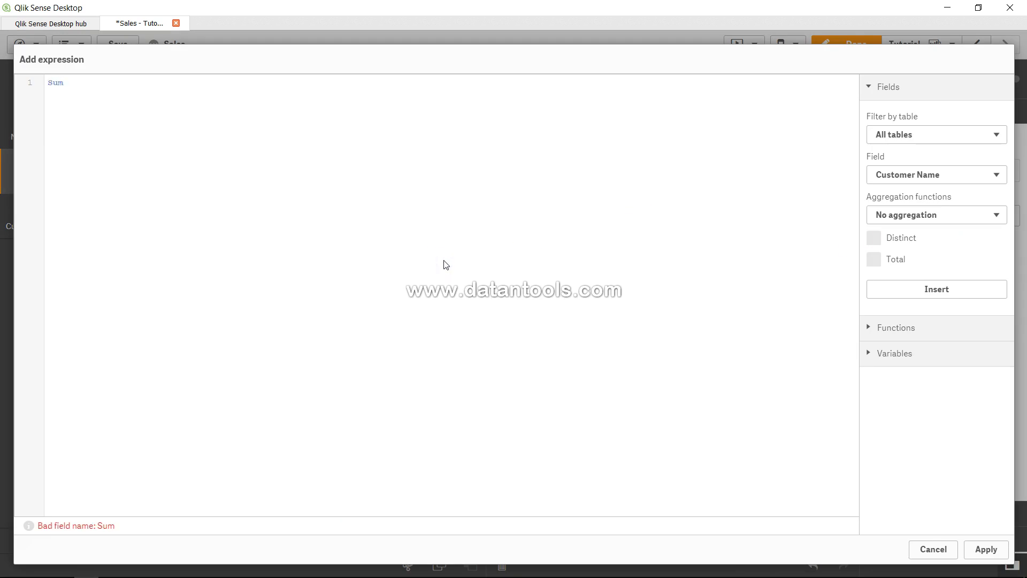
{"action": "type", "text": "({"}
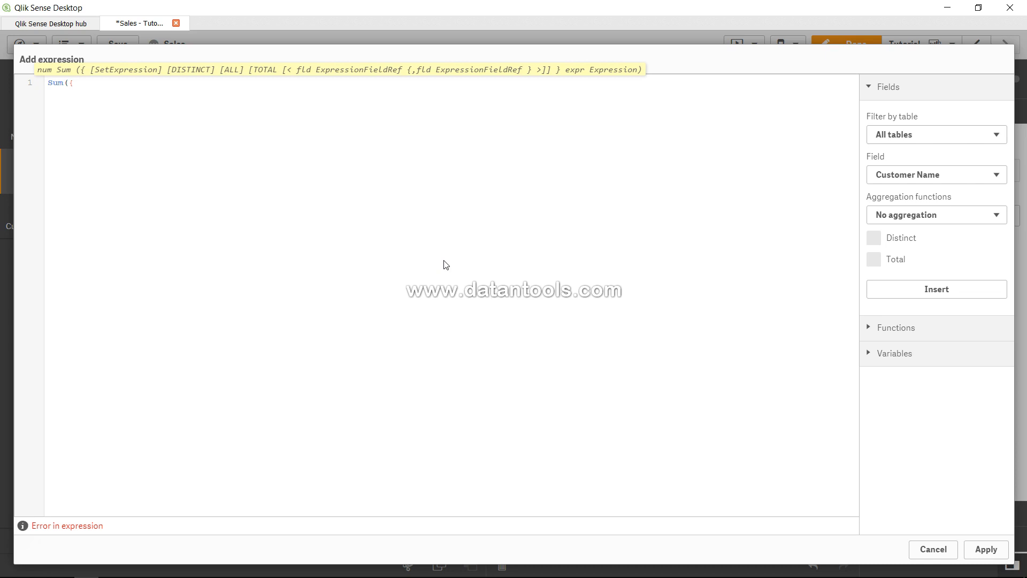
{"action": "type", "text": "1}"}
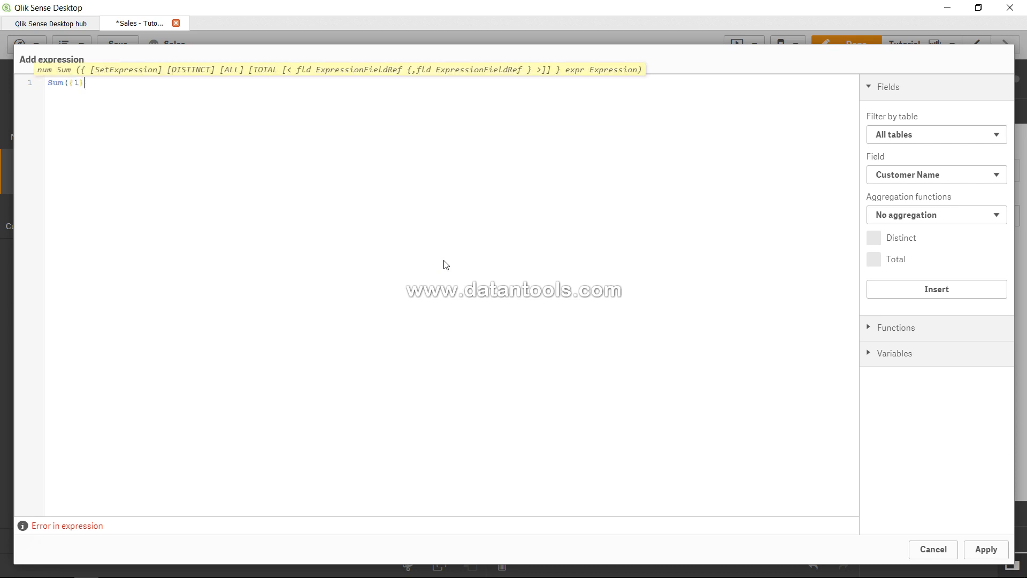
{"action": "type", "text": "Sales"}
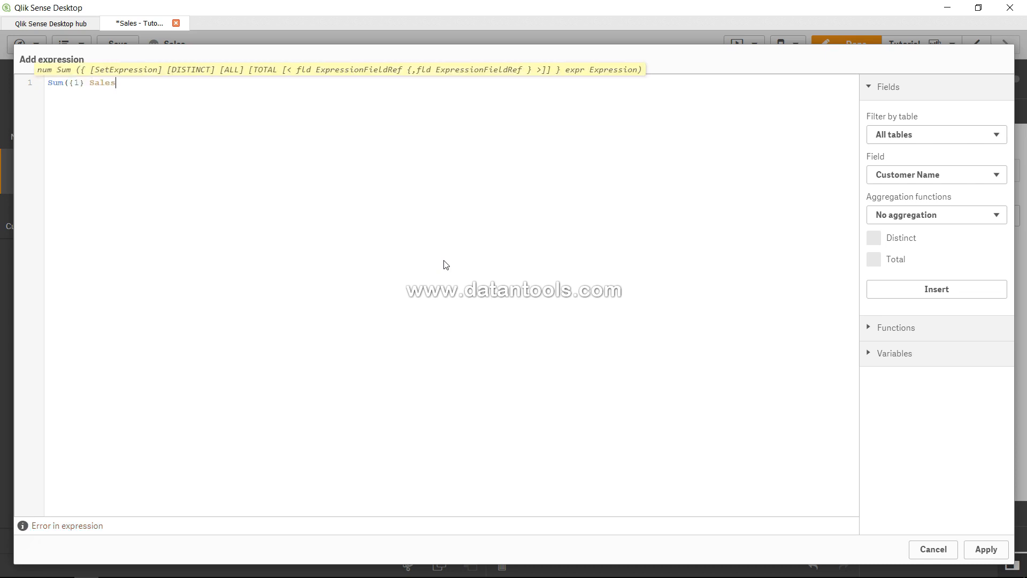
{"action": "type", "text": ")"}
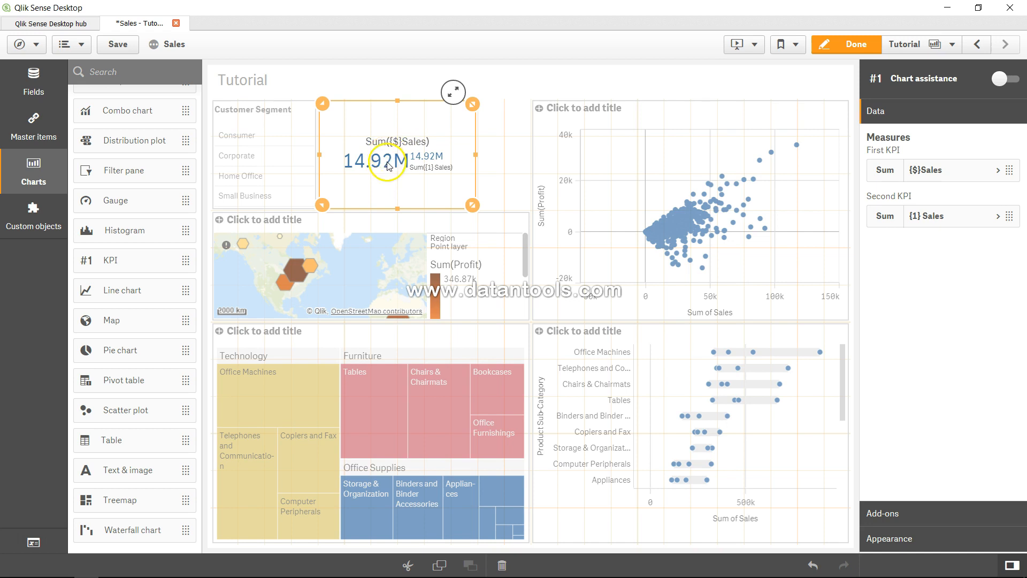
{"action": "mouse_move", "coordinate": [432, 172]}
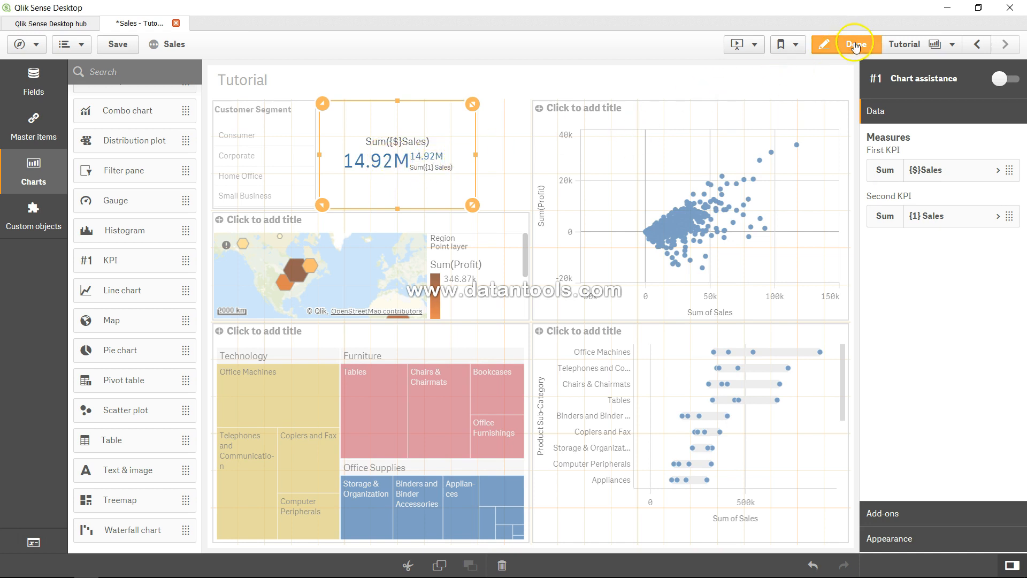
Leave edit mode to view the Tutorial sheet in analysis mode.
{"action": "left_click", "coordinate": [854, 44]}
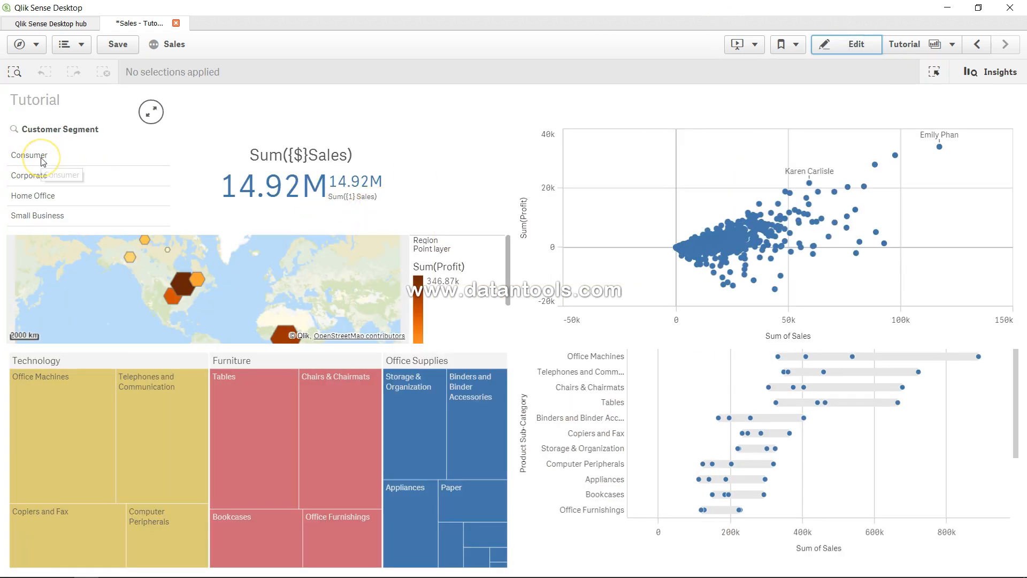
Select Consumer and Corporate in the Customer Segment filter pane.
{"action": "left_click", "coordinate": [36, 155]}
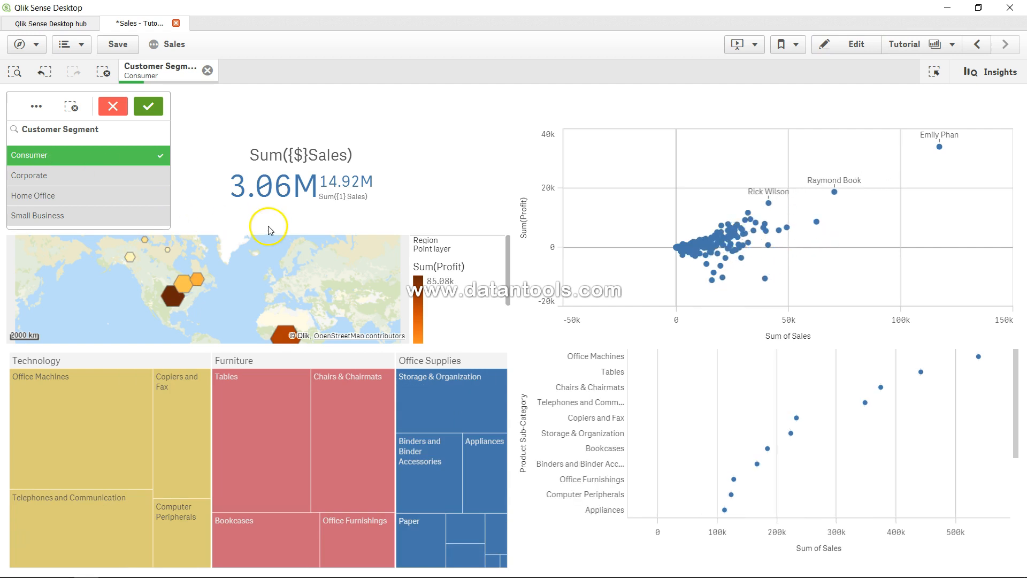
{"action": "mouse_move", "coordinate": [295, 172]}
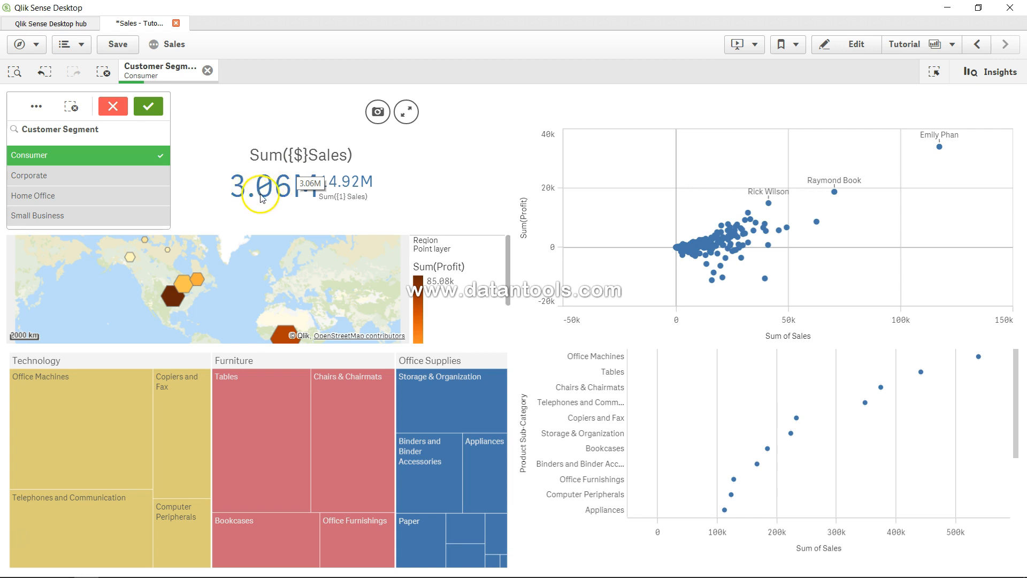
{"action": "mouse_move", "coordinate": [346, 205]}
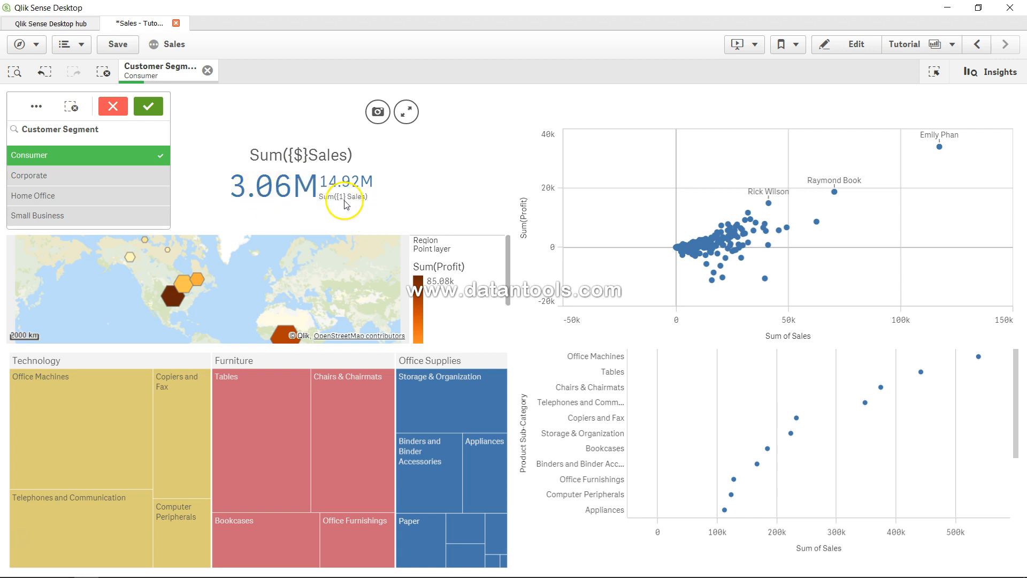
{"action": "mouse_move", "coordinate": [350, 196]}
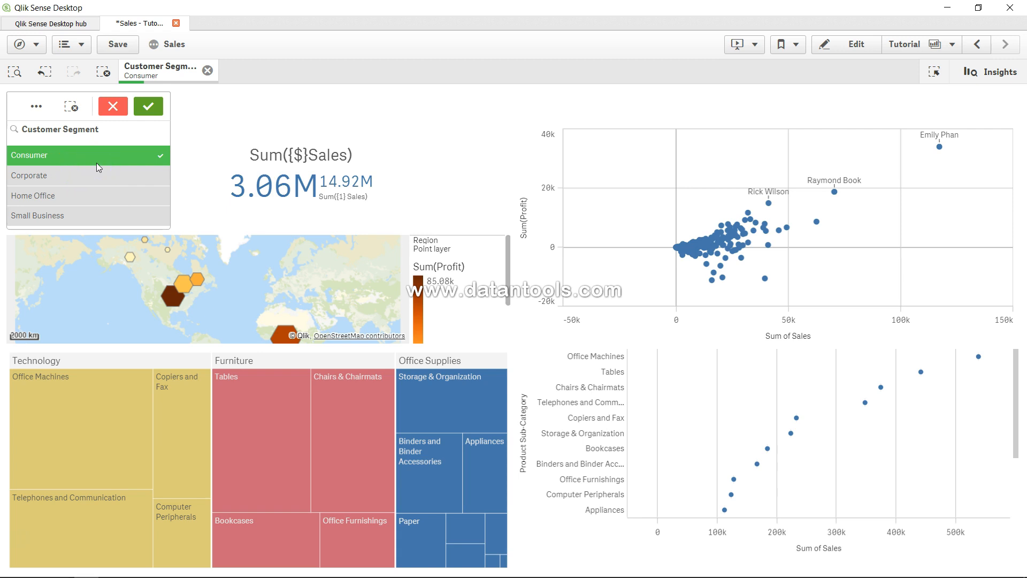
{"action": "mouse_move", "coordinate": [113, 191]}
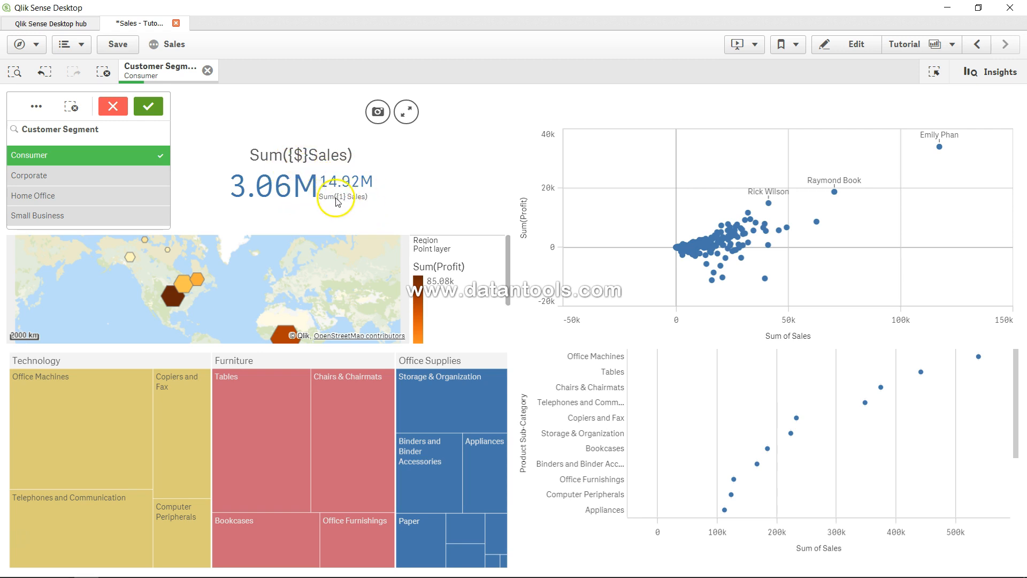
{"action": "mouse_move", "coordinate": [93, 182]}
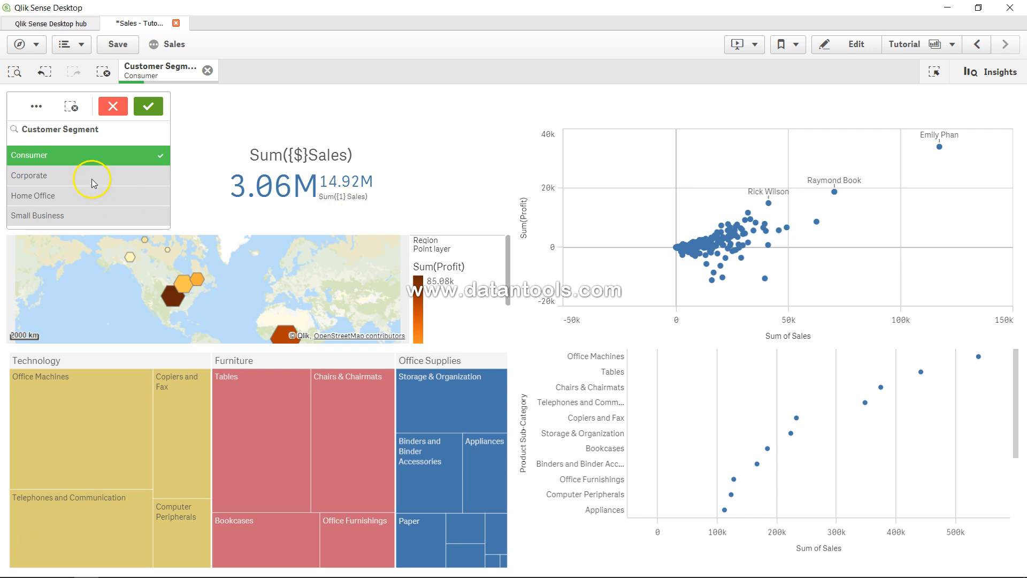
{"action": "left_click", "coordinate": [88, 175]}
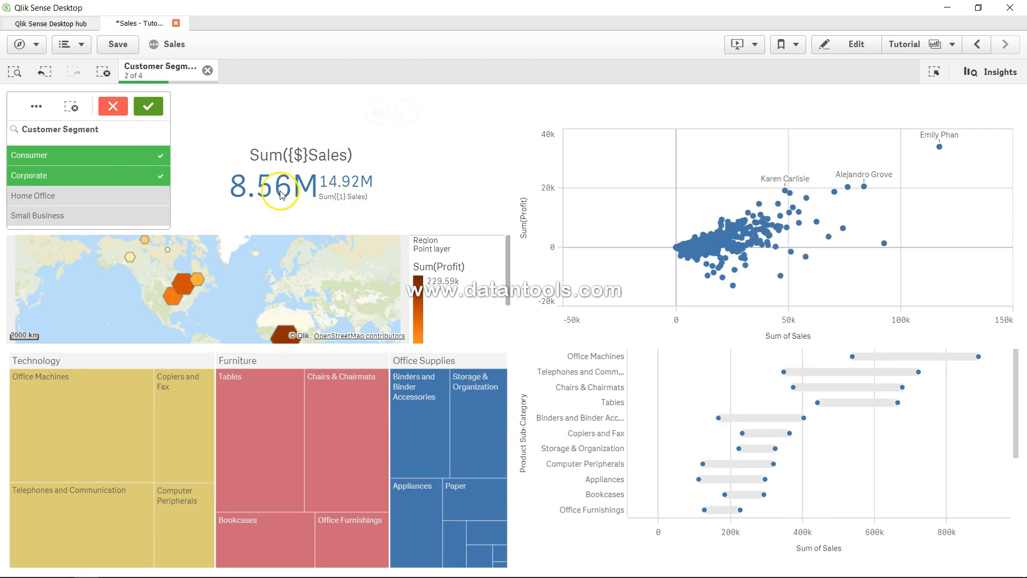